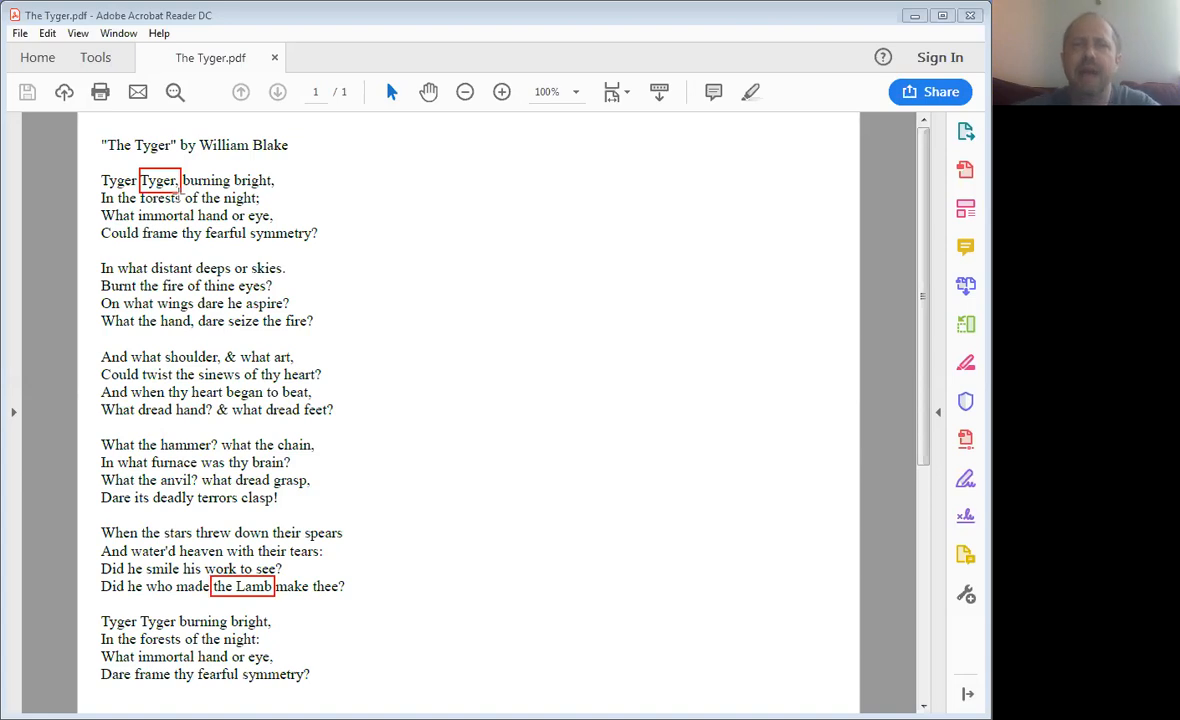
{"action": "mouse_move", "coordinate": [252, 240]}
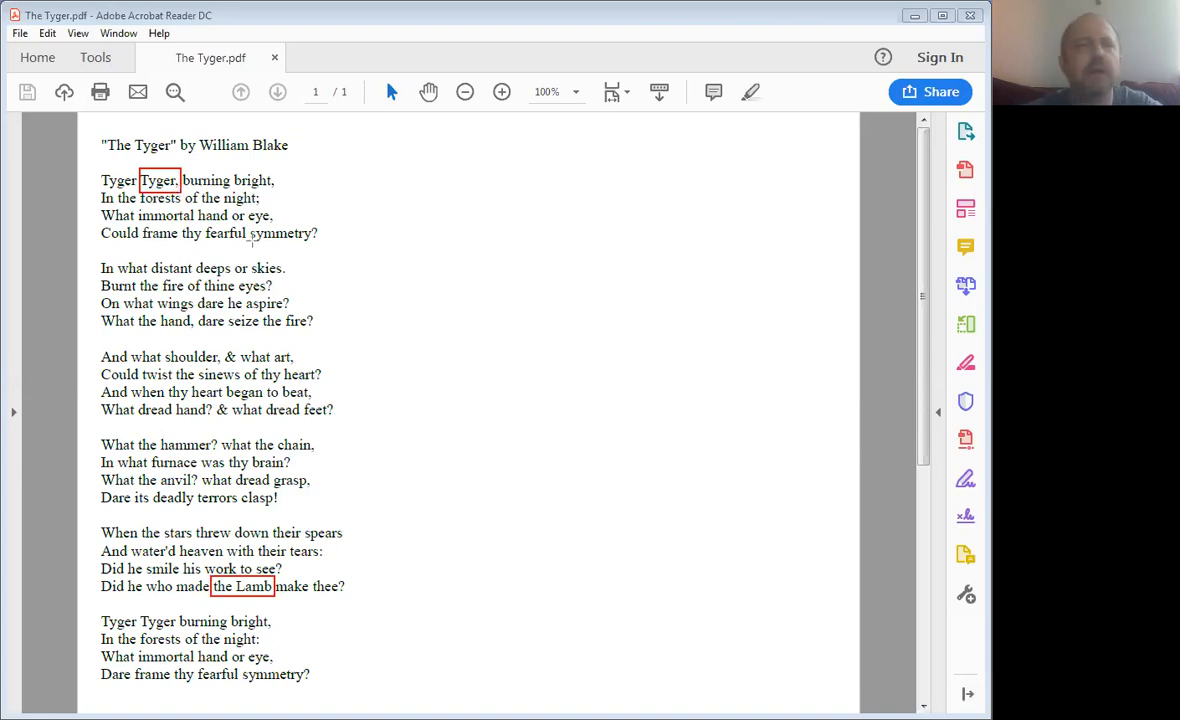